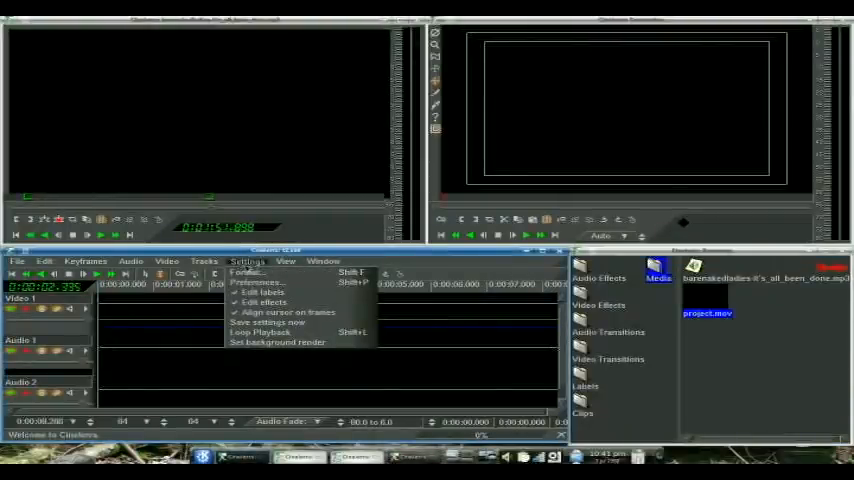
Load a recently used project file from the File menu.
left_click(16, 260)
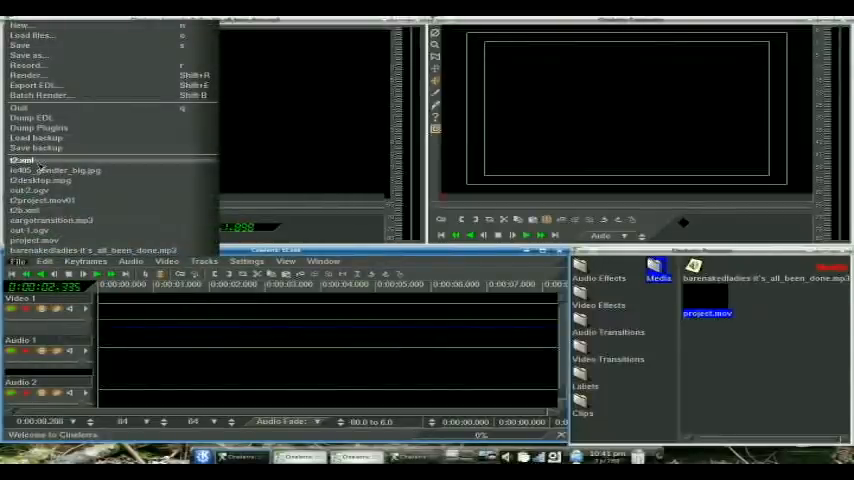
left_click(286, 260)
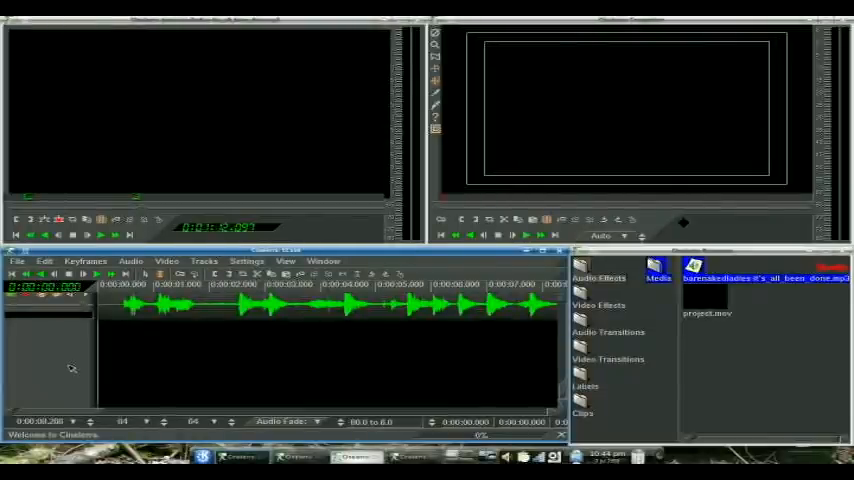
Select the portion of the soundtrack waveform to keep with the I-beam tool.
left_click(130, 260)
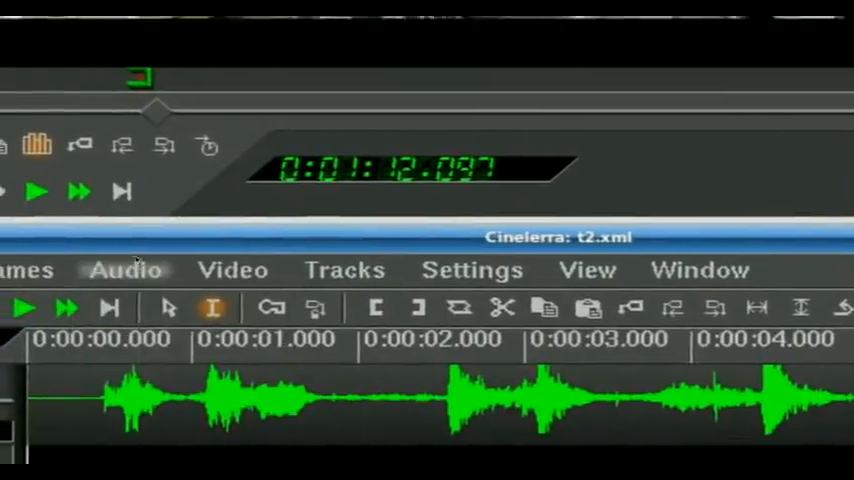
left_click(126, 268)
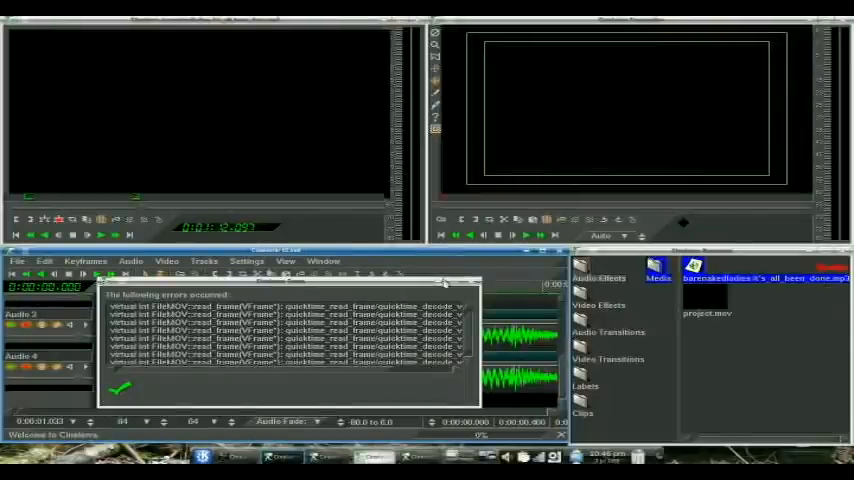
Dismiss the QuickTime frame error report and play the video with the new soundtrack.
left_click(118, 388)
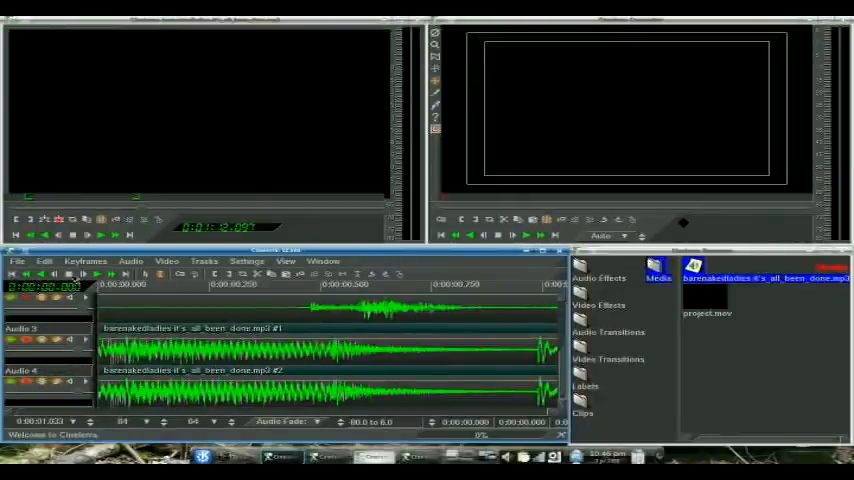
left_click(70, 272)
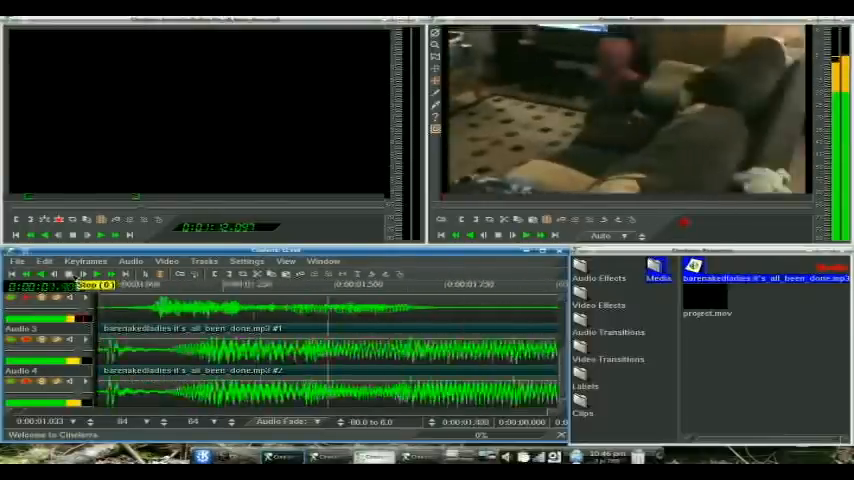